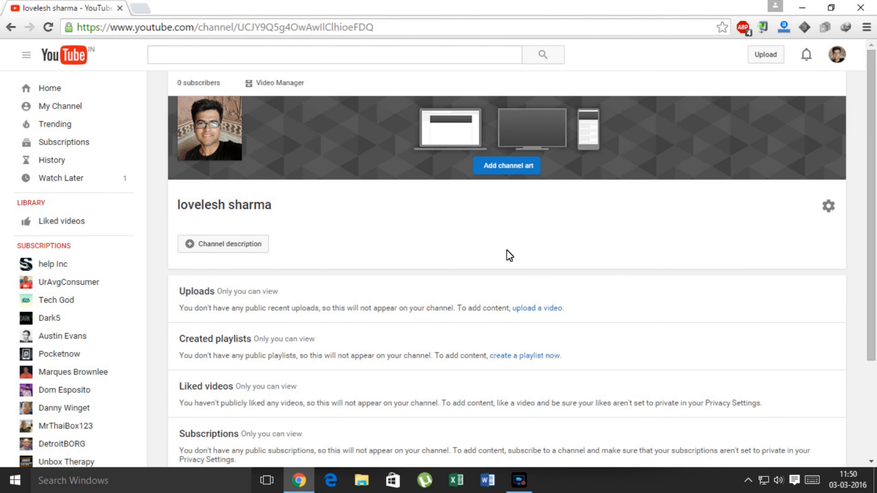
mouse_move(463, 207)
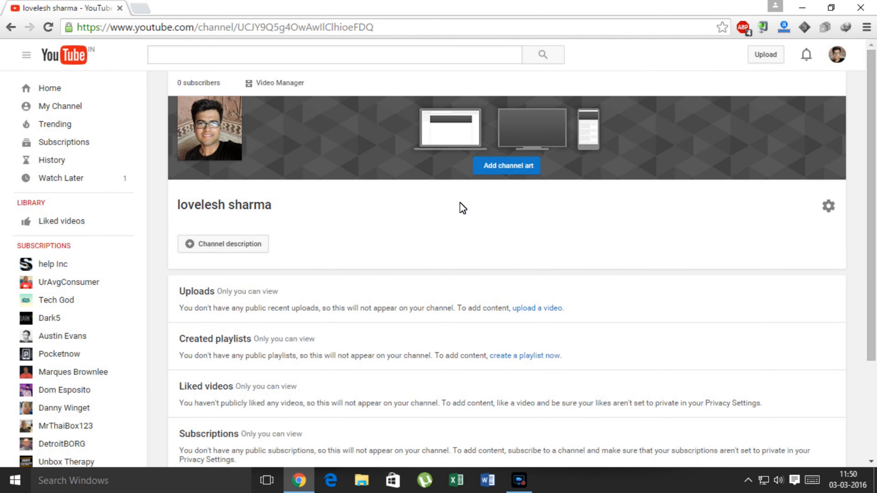
mouse_move(444, 203)
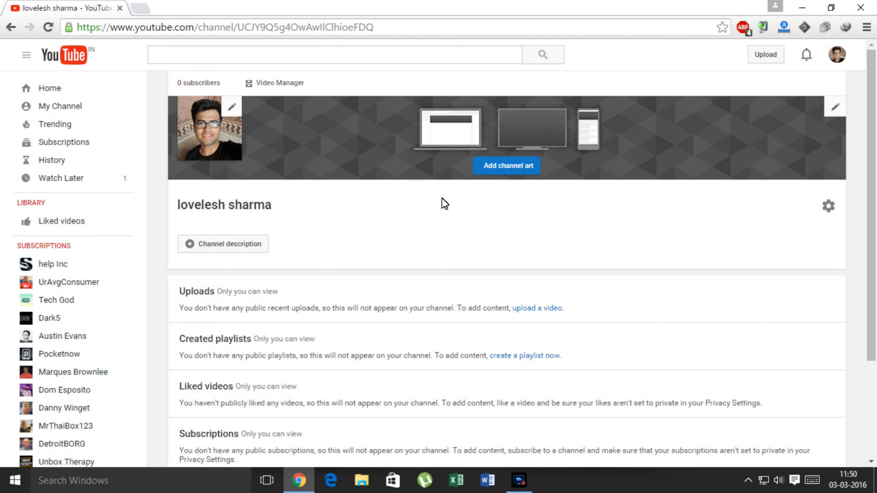
- Bring up the account menu listing lovelesh sharma and sub1 with subscriber counts
left_click(836, 54)
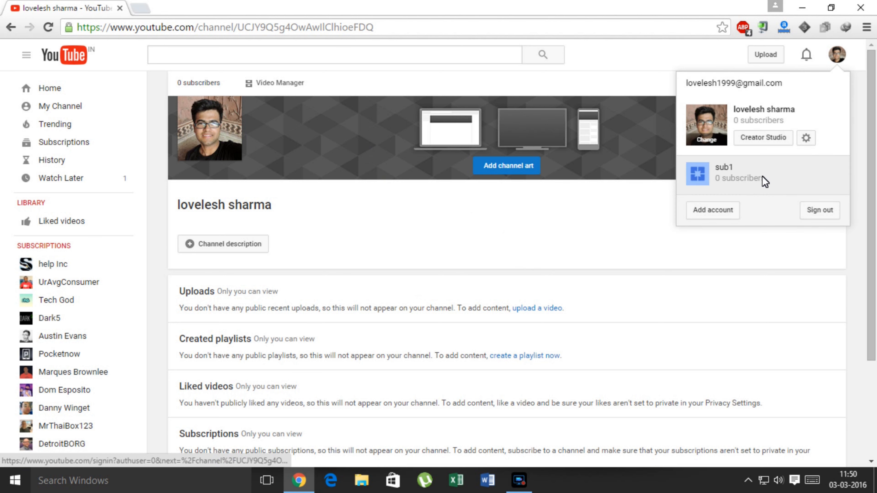
mouse_move(336, 114)
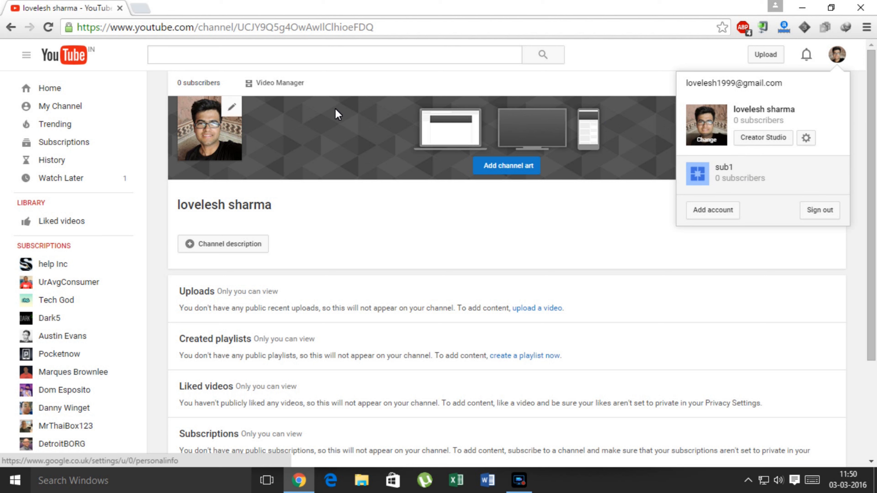
mouse_move(805, 138)
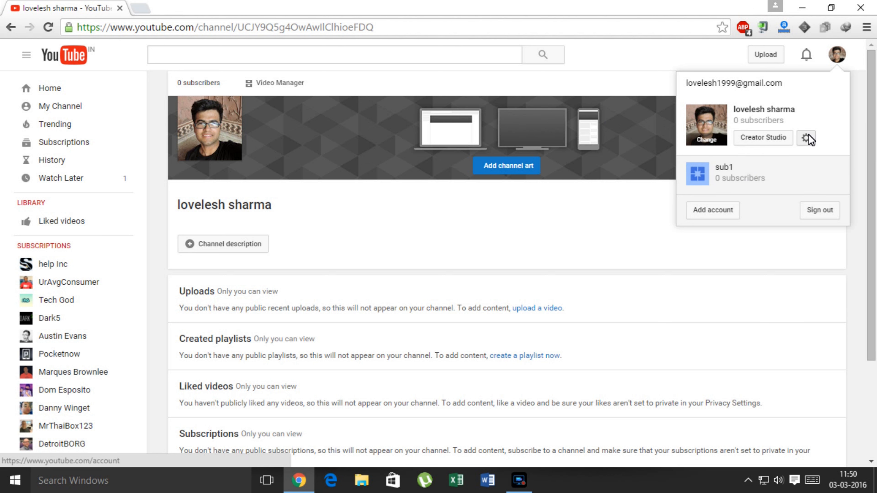
- Reach the account's channels page via settings and start creating a new channel
left_click(805, 138)
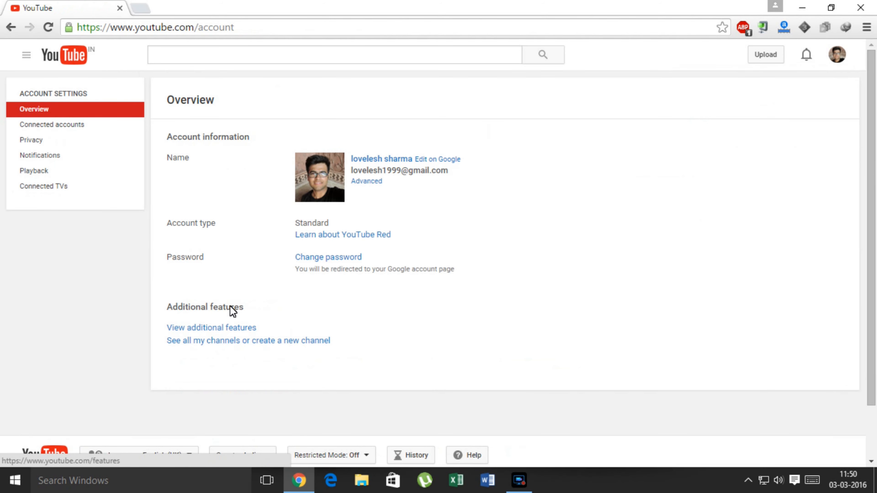
left_click(248, 340)
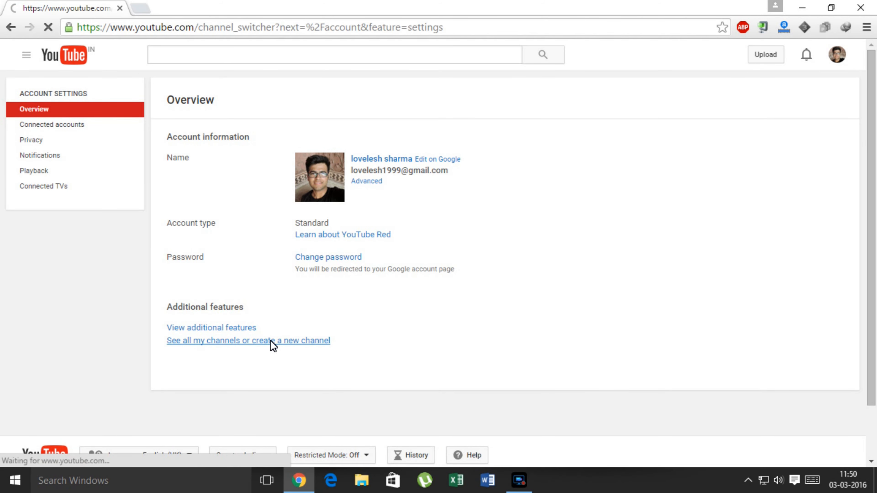
left_click(248, 341)
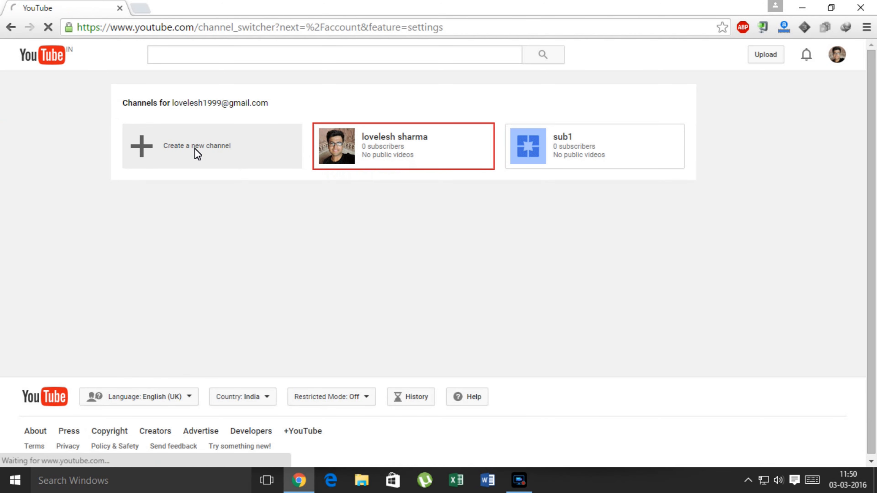
- Create brand channel 'sub 2' as Company, Institution or Organisation, agreeing to the Pages Terms
left_click(197, 145)
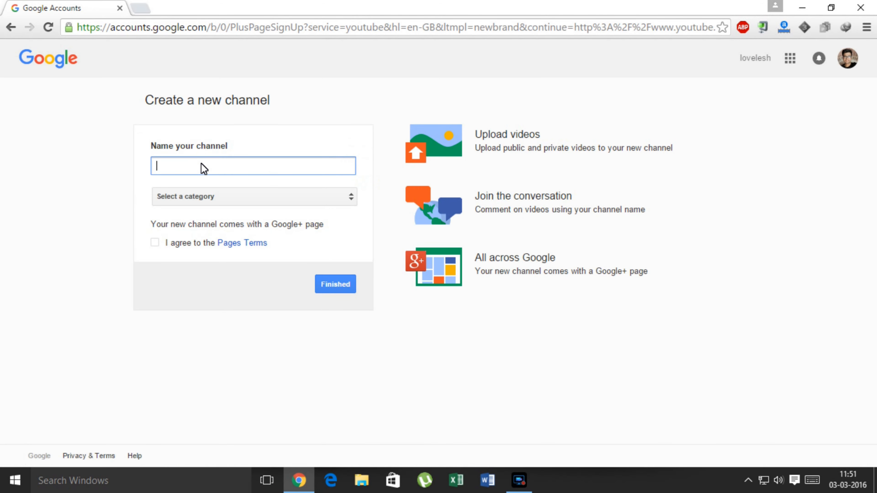
type("sub 2")
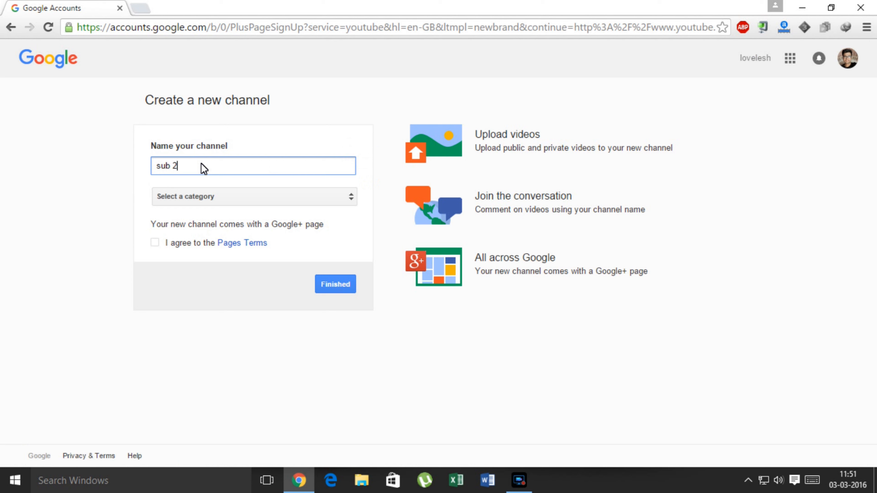
left_click(253, 197)
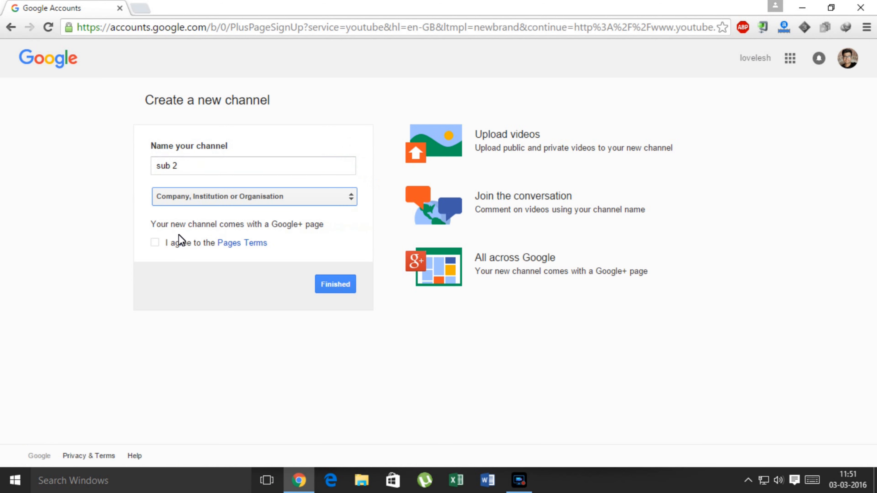
left_click(335, 284)
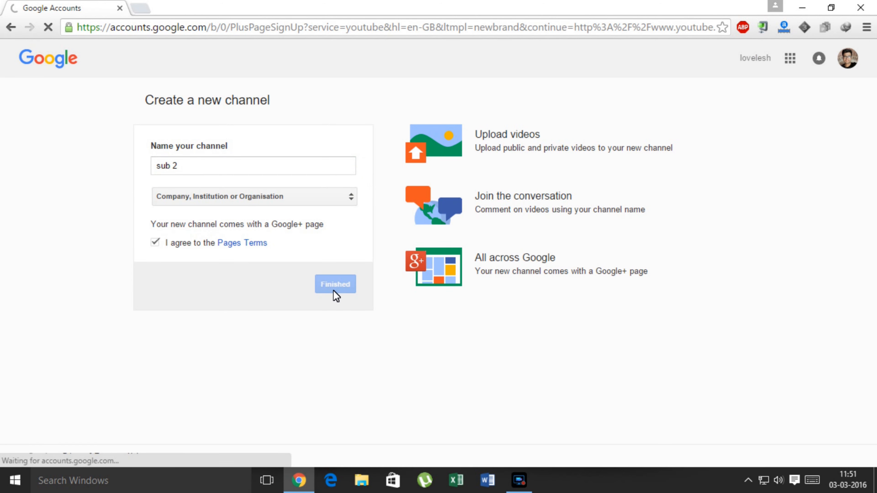
left_click(335, 285)
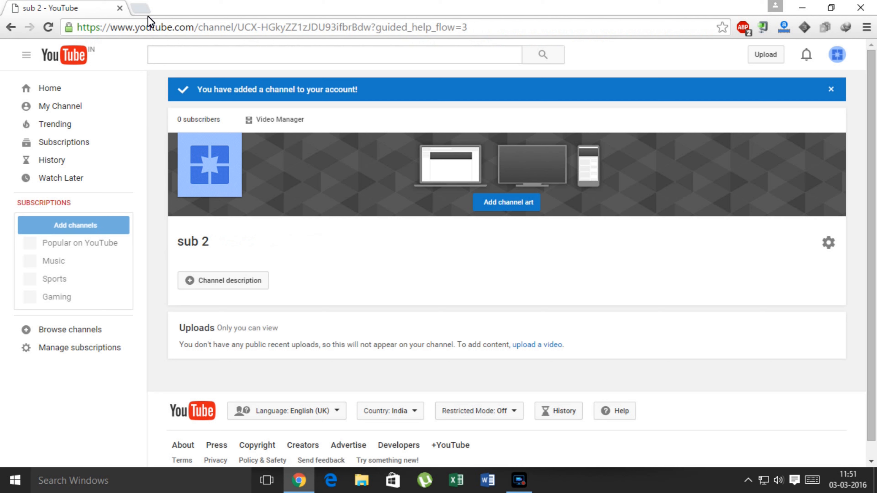
- Visit the lovelesh sharma channel URL as sub 2, subscribe publicly, and return to the main channel
type("https://www.youtube.com/channel/UCJY9Q5g4OwAwllClhioeFDQ")
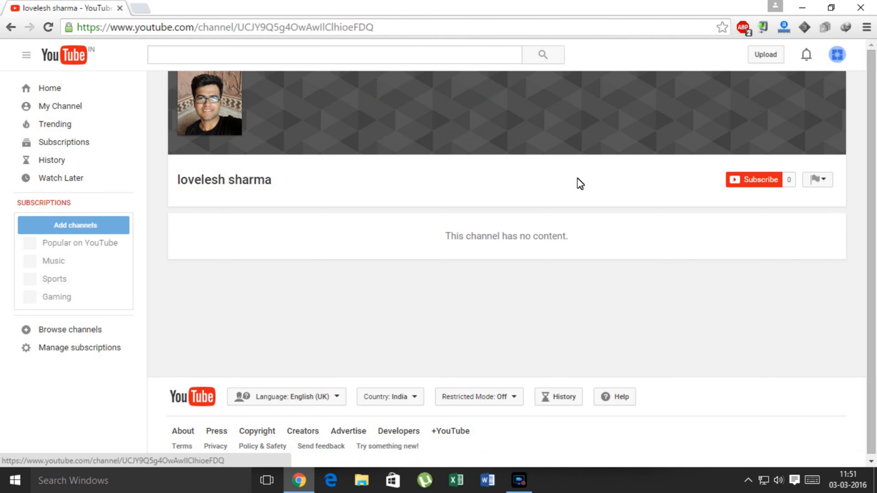
left_click(753, 179)
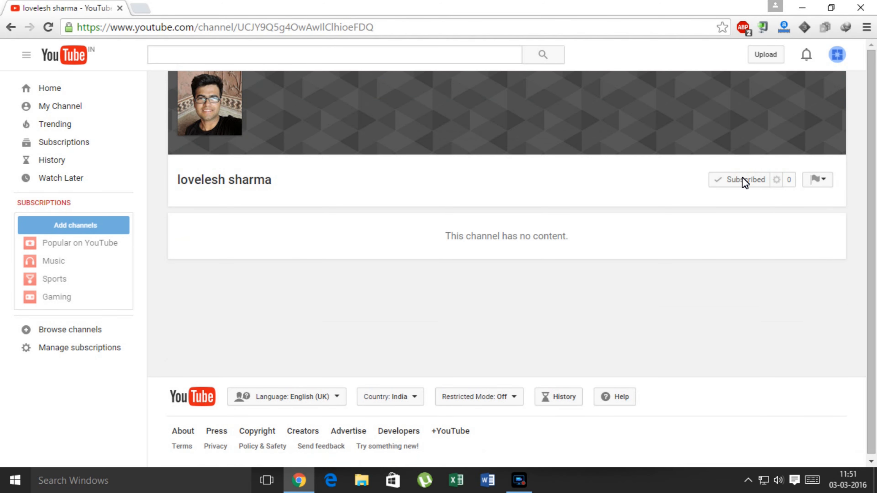
left_click(739, 179)
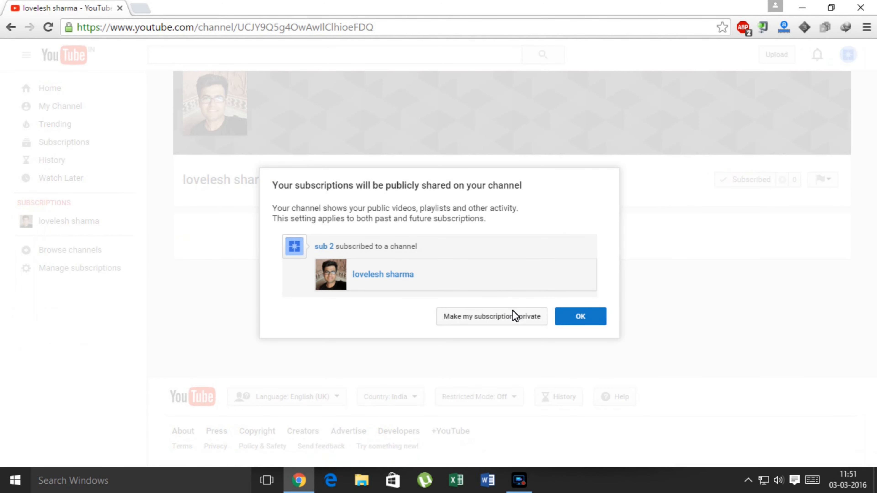
left_click(580, 316)
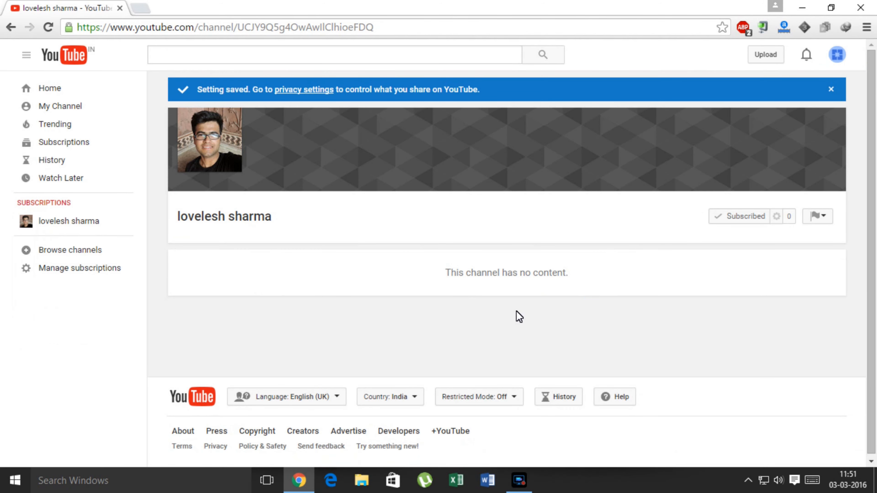
left_click(837, 54)
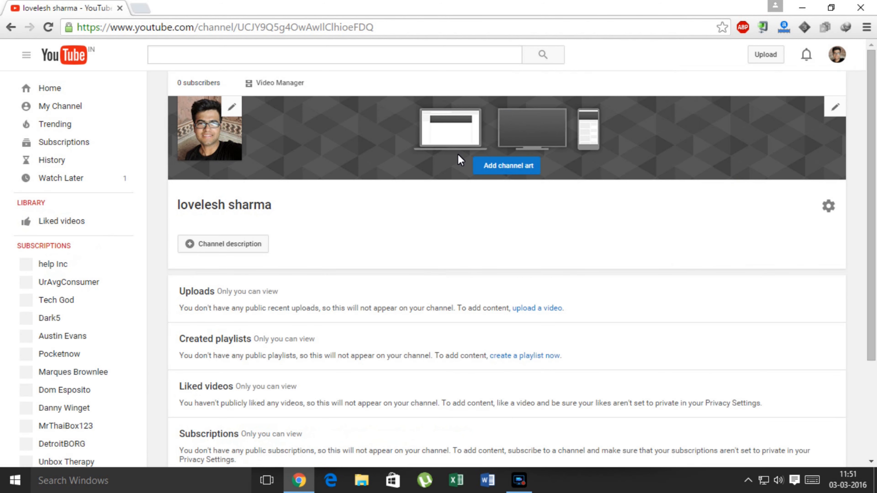
- Check lovelesh sharma's Subscribers list, then switch identity to sub1 on its channel page
left_click(198, 82)
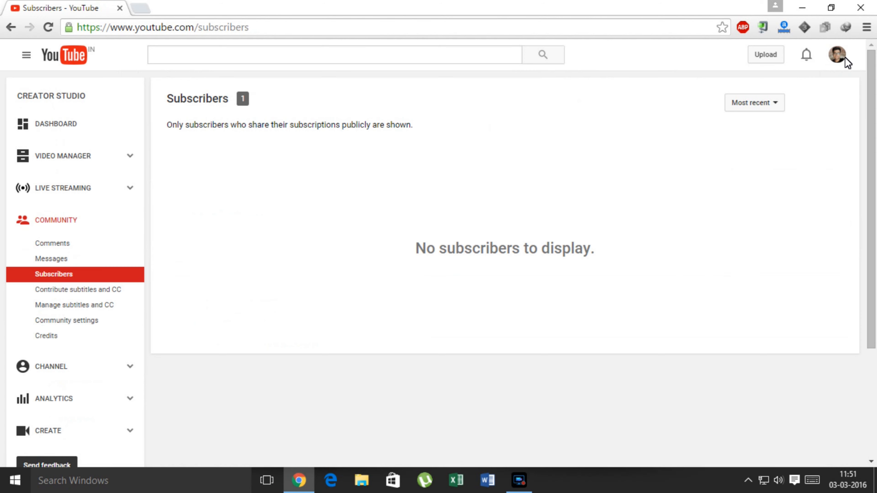
left_click(836, 55)
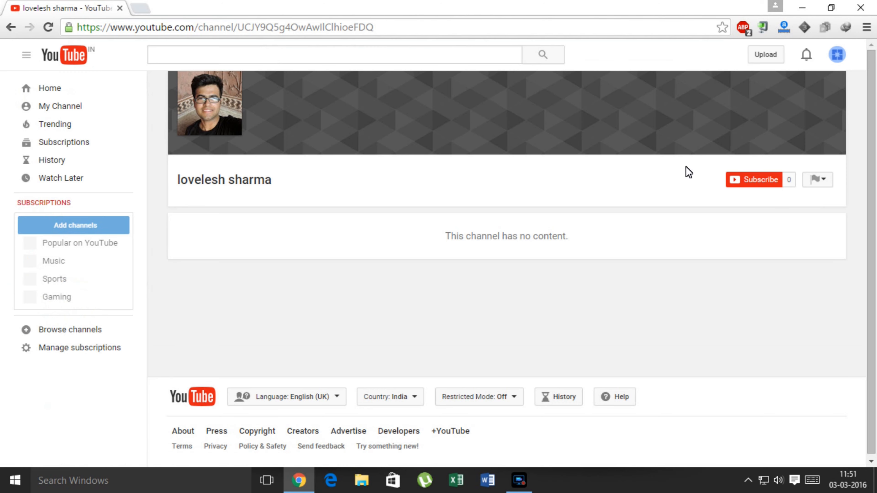
- Subscribe sub1 publicly to lovelesh sharma and switch back to the main channel showing 2 subscribers
left_click(754, 179)
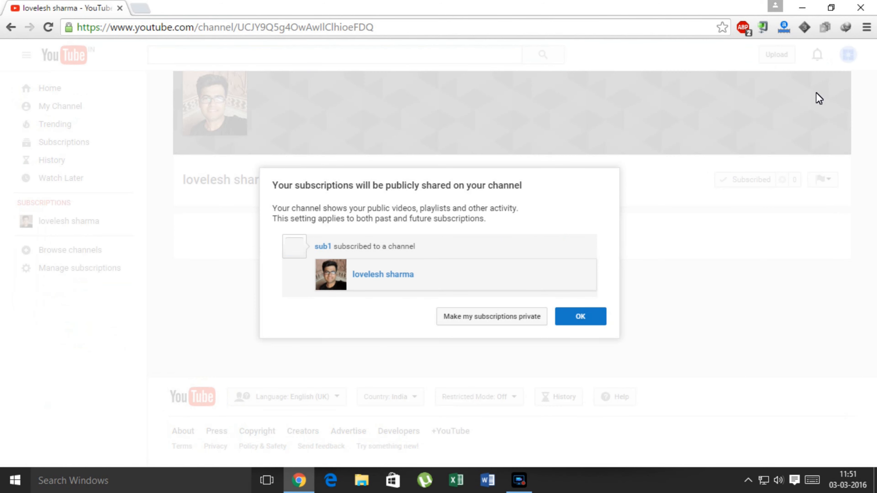
left_click(580, 316)
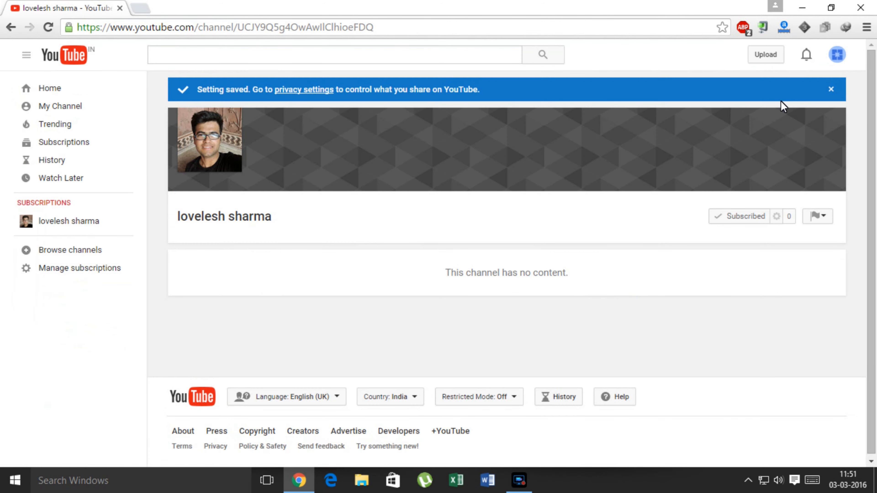
left_click(837, 54)
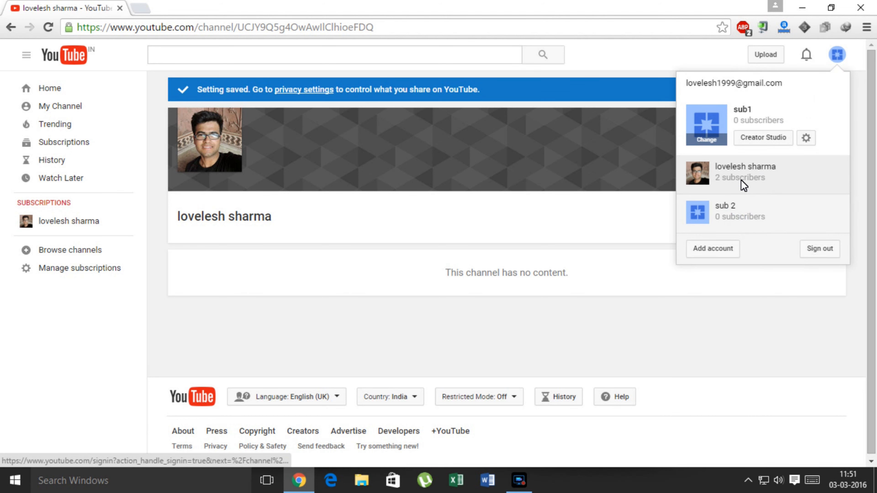
left_click(745, 172)
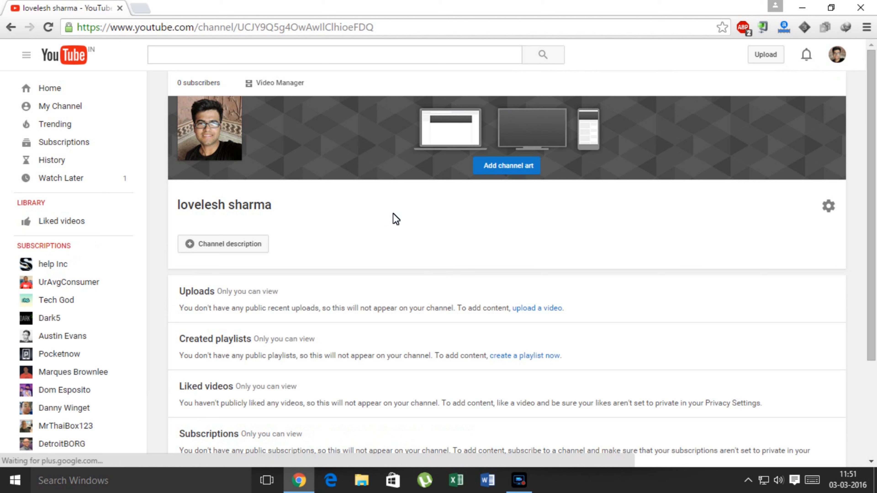
mouse_move(526, 264)
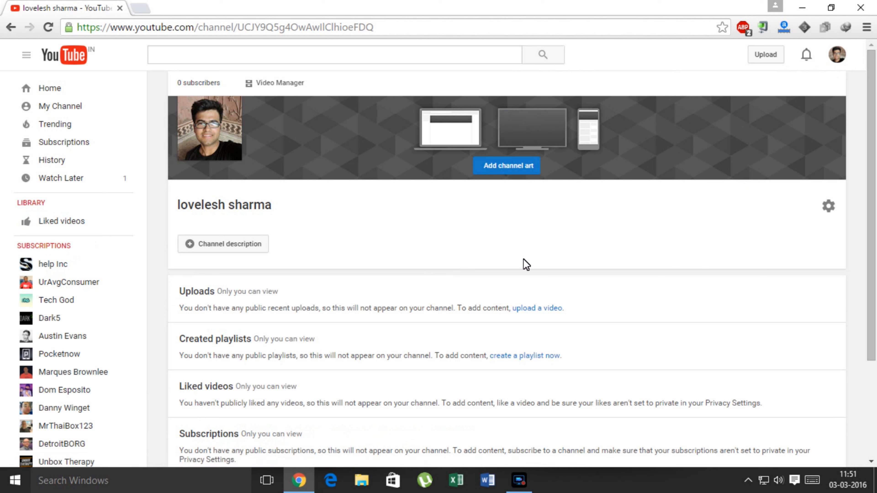
mouse_move(563, 378)
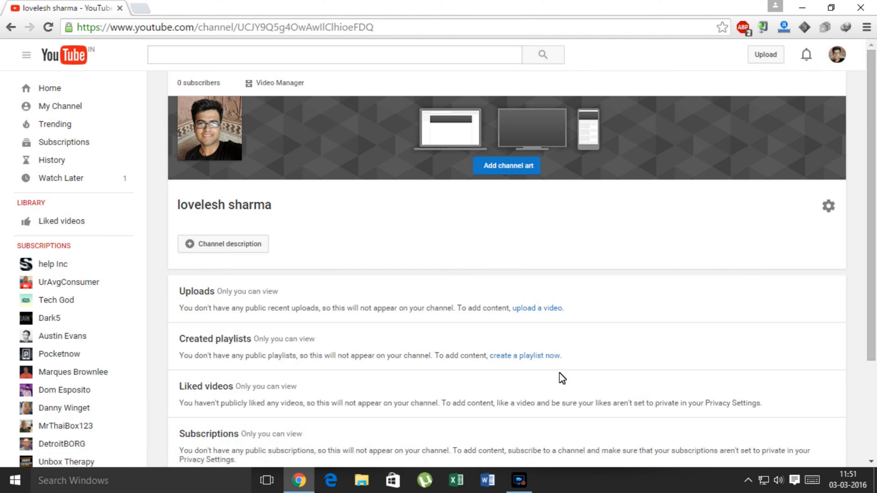